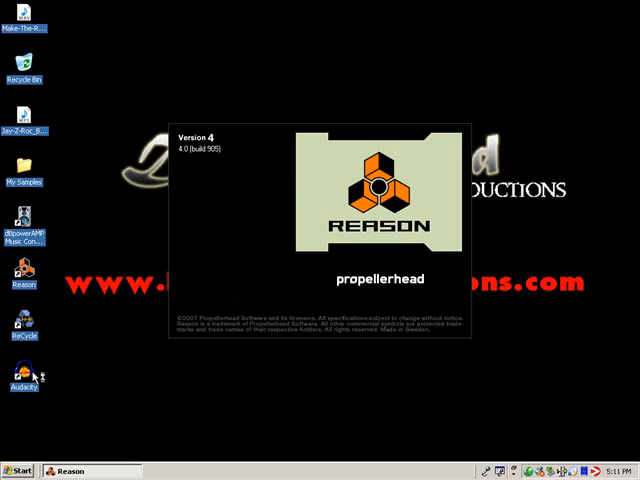
mouse_move(38, 352)
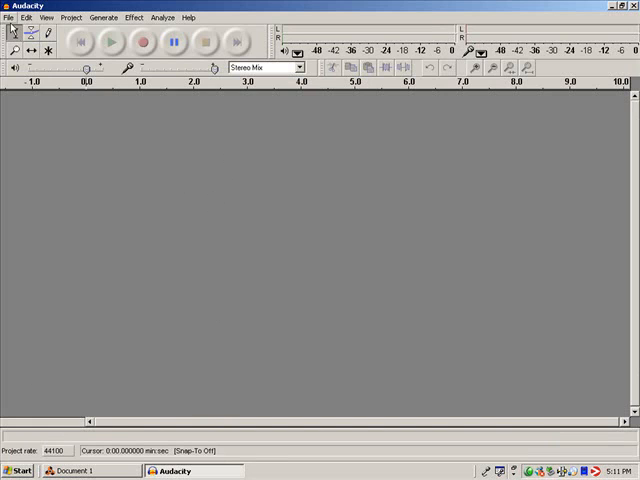
Open Make-The-Road-By-Walking from the Desktop in Audacity as a stereo track
click(10, 16)
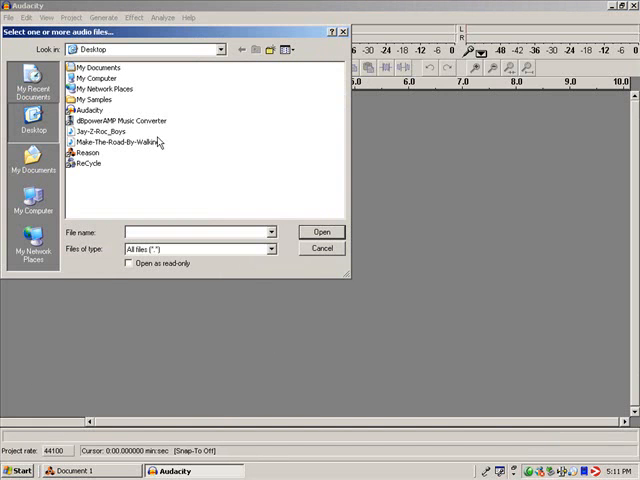
click(110, 142)
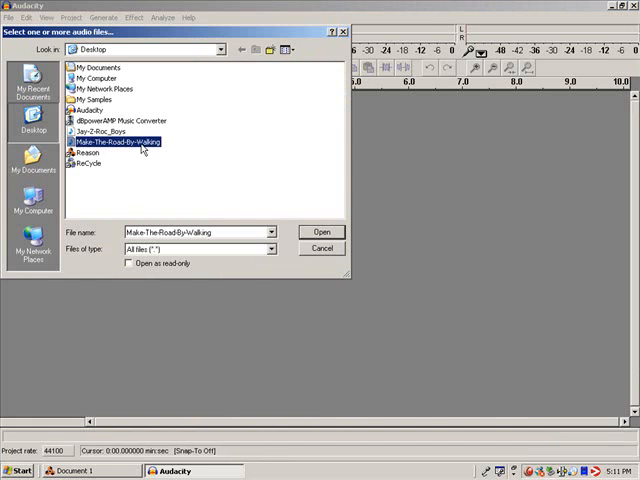
click(321, 232)
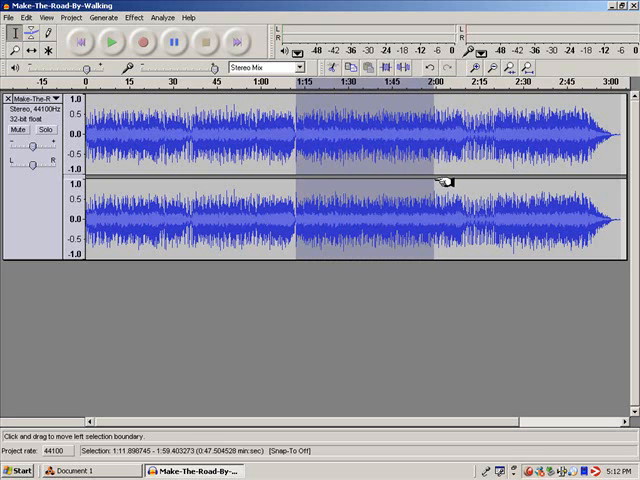
Clear the selection and zoom in around 1:16 in the middle of the song
click(115, 44)
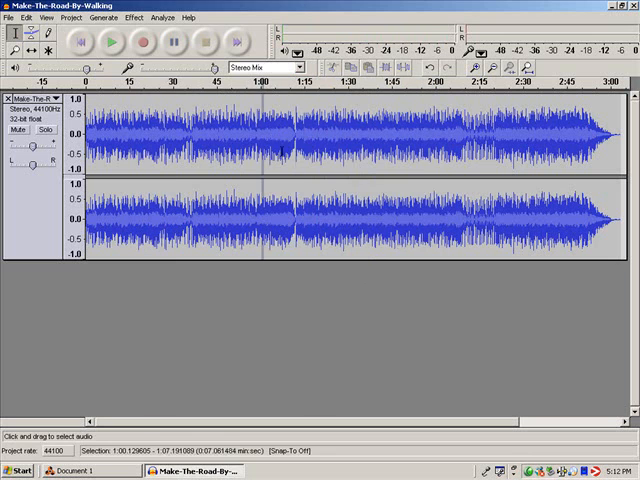
click(322, 135)
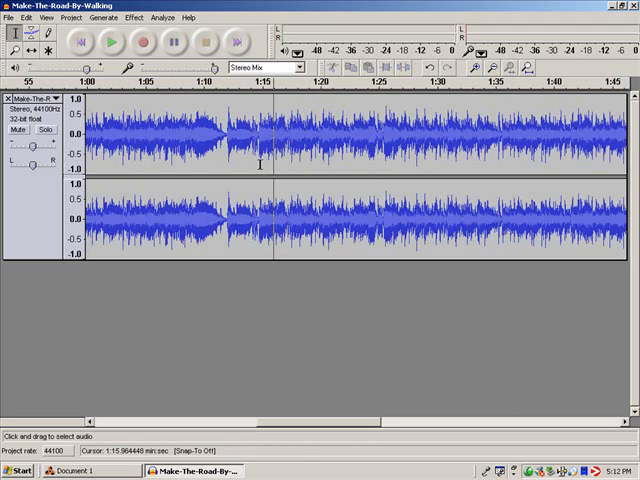
Select the waveform from about 1:14.8 to 1:24.8
drag(248, 170, 423, 170)
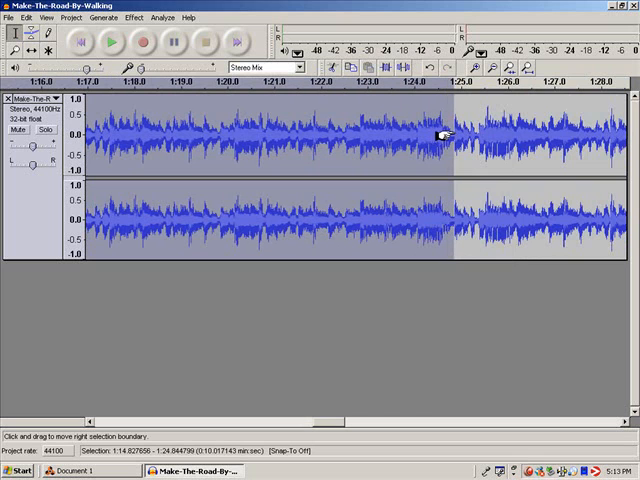
click(113, 38)
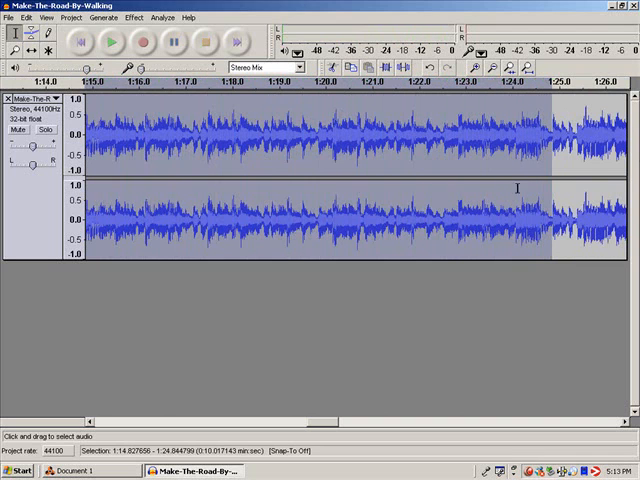
mouse_move(550, 157)
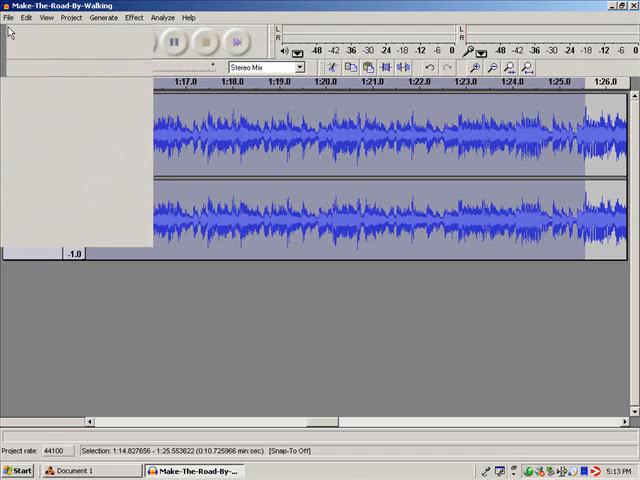
Copy the selected 10.7-second stretch into a new Audacity project
click(27, 17)
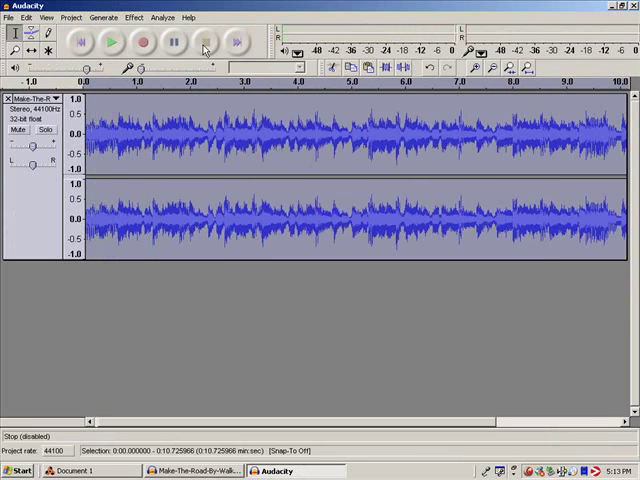
Open the File menu in the new loop's Audacity window
click(11, 17)
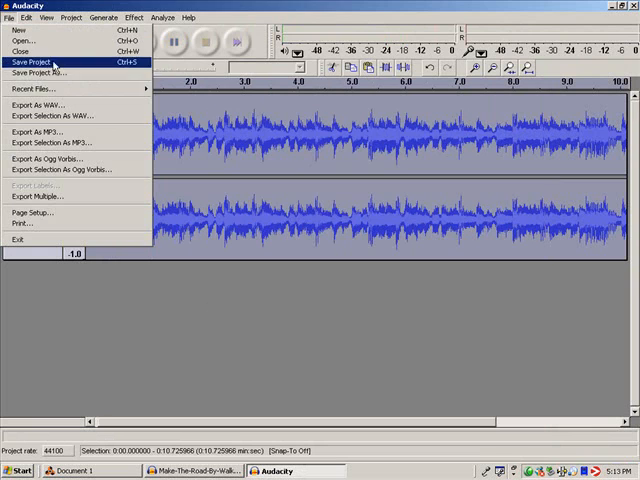
mouse_move(60, 105)
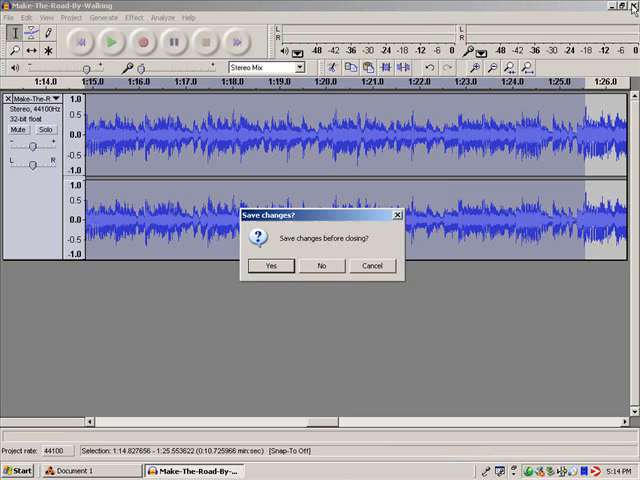
Close the Make-The-Road-By-Walking project, answering the save-changes prompt
click(321, 266)
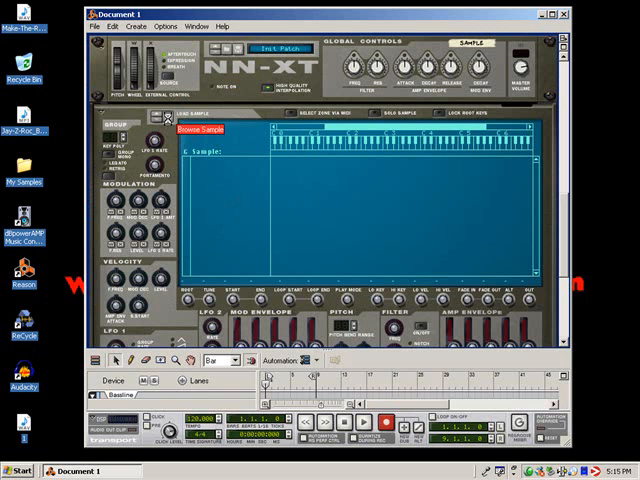
click(201, 129)
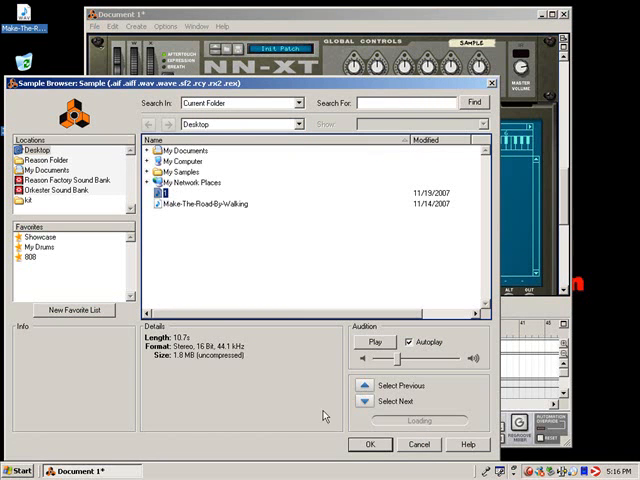
Load file 1 into the NN-XT as a stereo 44.1 Hz 16-bit sample zone
click(369, 444)
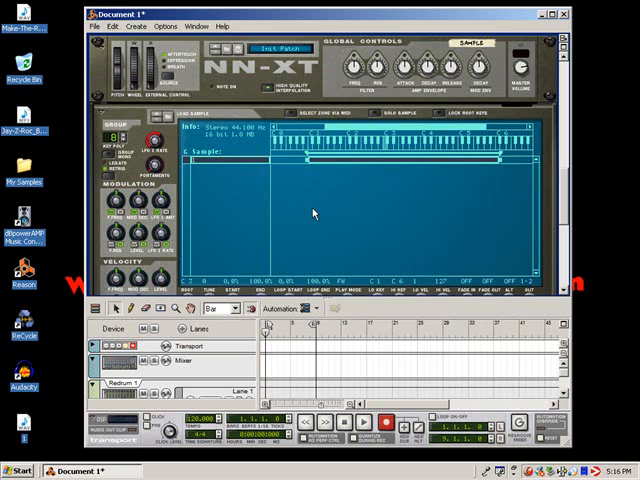
mouse_move(325, 197)
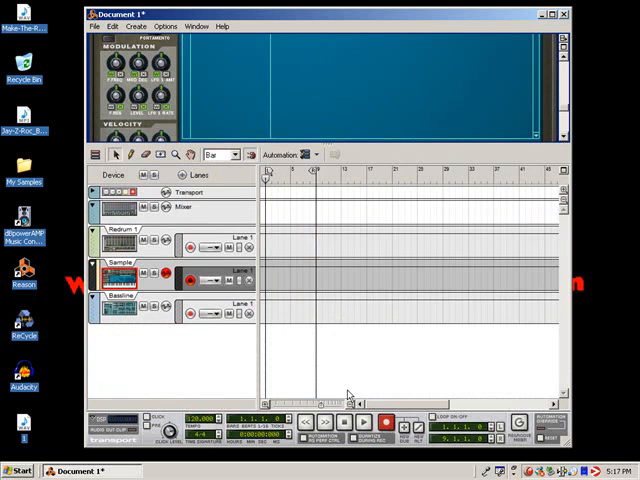
click(384, 423)
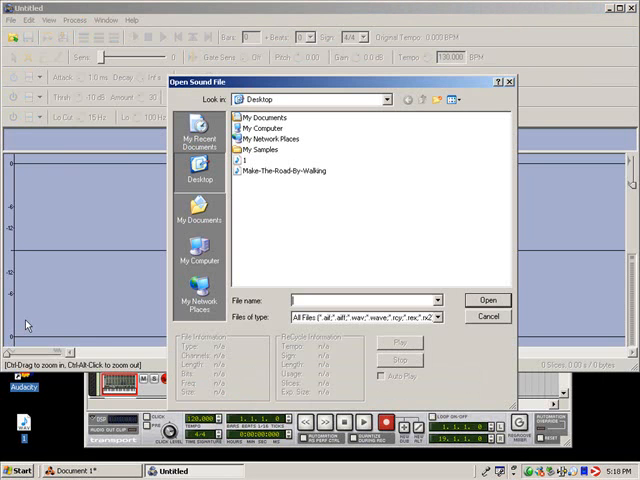
Open file 1 from the Desktop in ReCycle with a 2-bar loop length
click(243, 162)
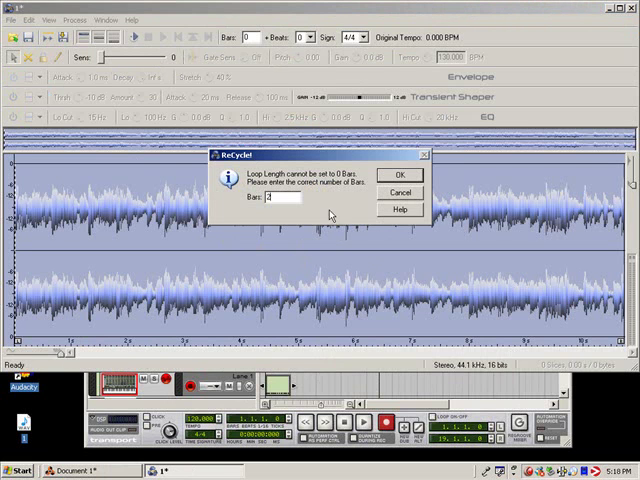
click(400, 174)
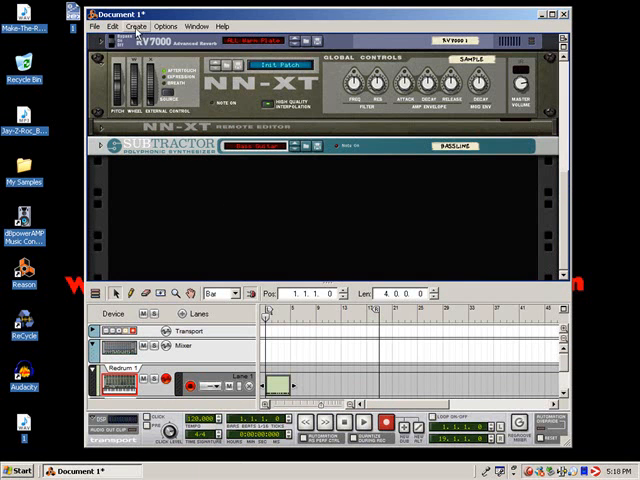
Create a new NN-XT and load 1.rx2 from the Desktop as eleven staircase zones
click(146, 25)
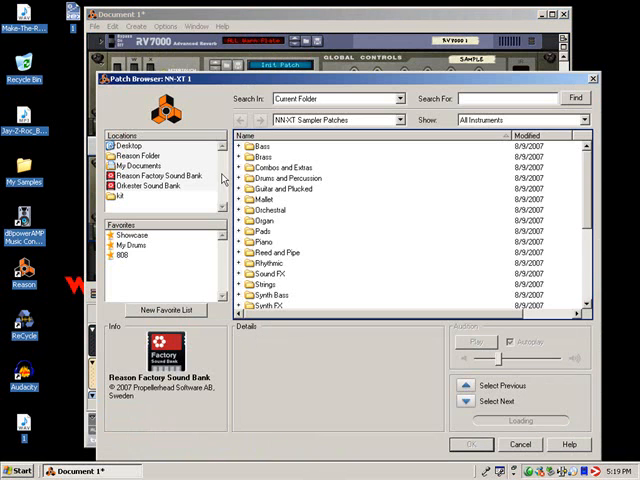
click(128, 145)
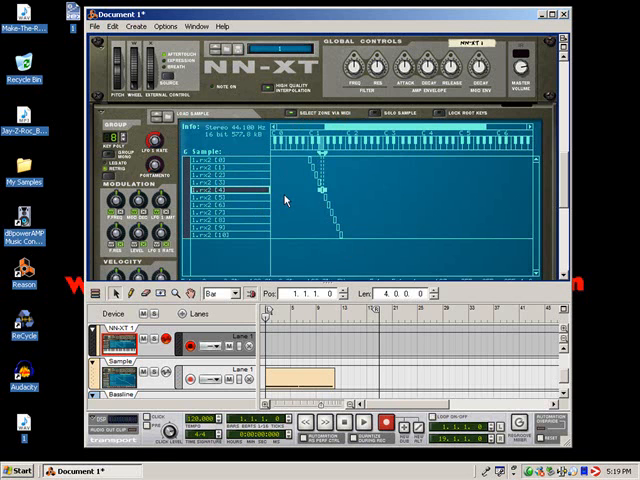
mouse_move(337, 197)
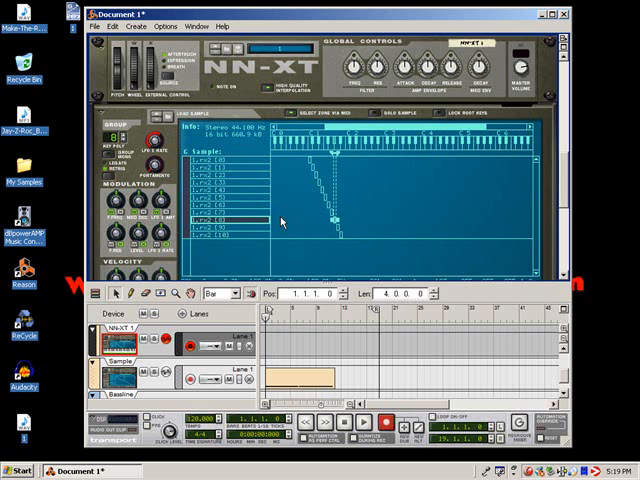
mouse_move(428, 232)
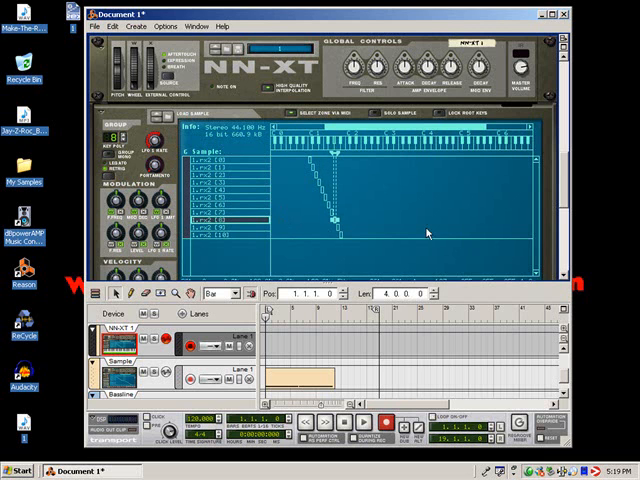